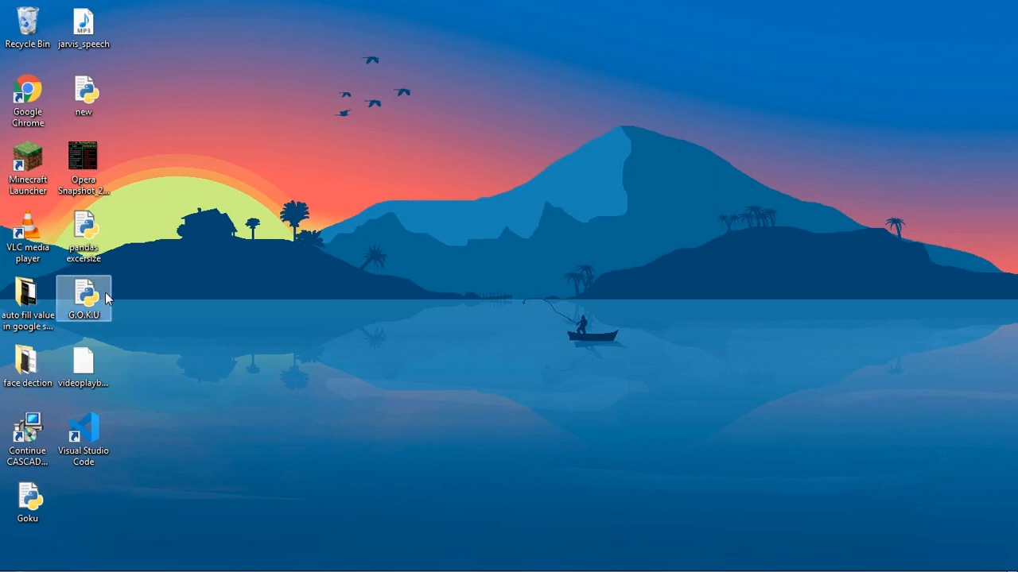
Launch the GOKU voice assistant script from the desktop.
double_click(83, 294)
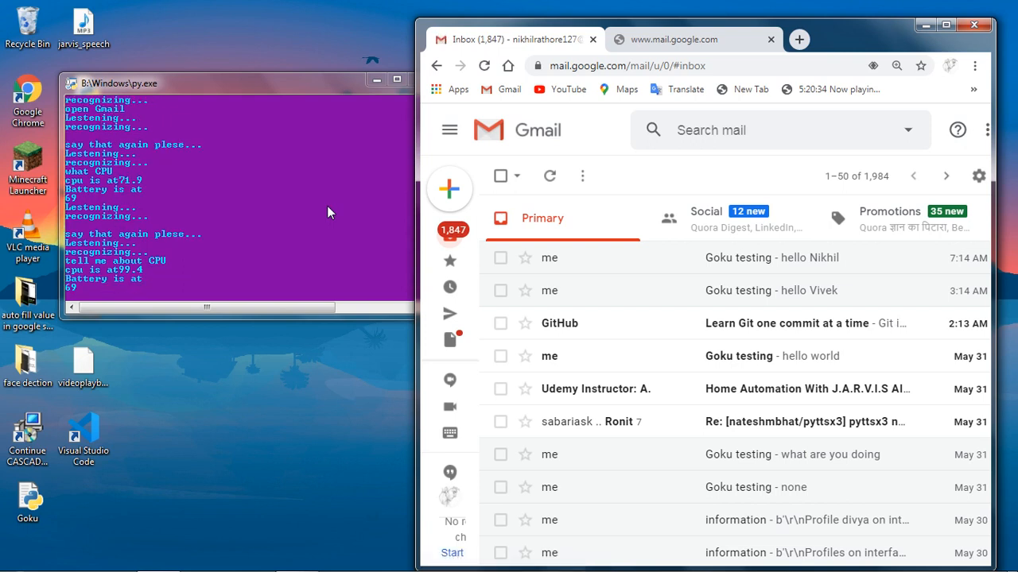
mouse_move(311, 11)
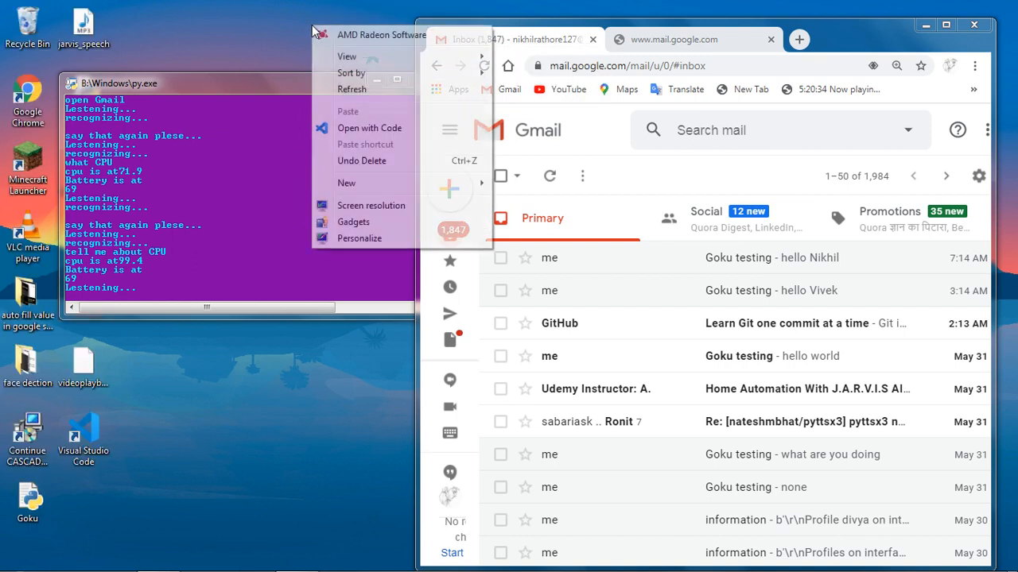
Dismiss the desktop context menus while asking the assistant about CPU usage.
click(294, 39)
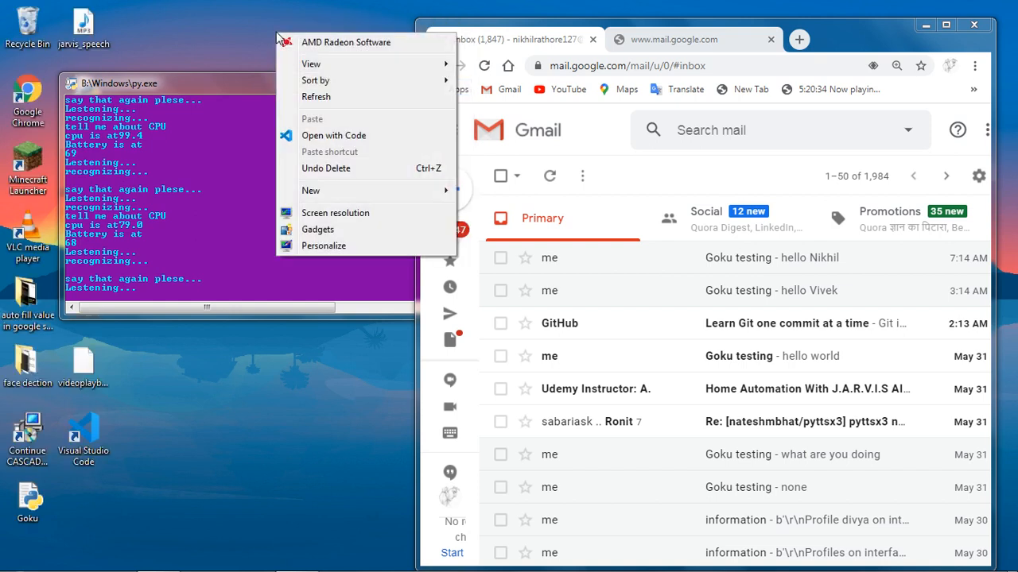
click(296, 52)
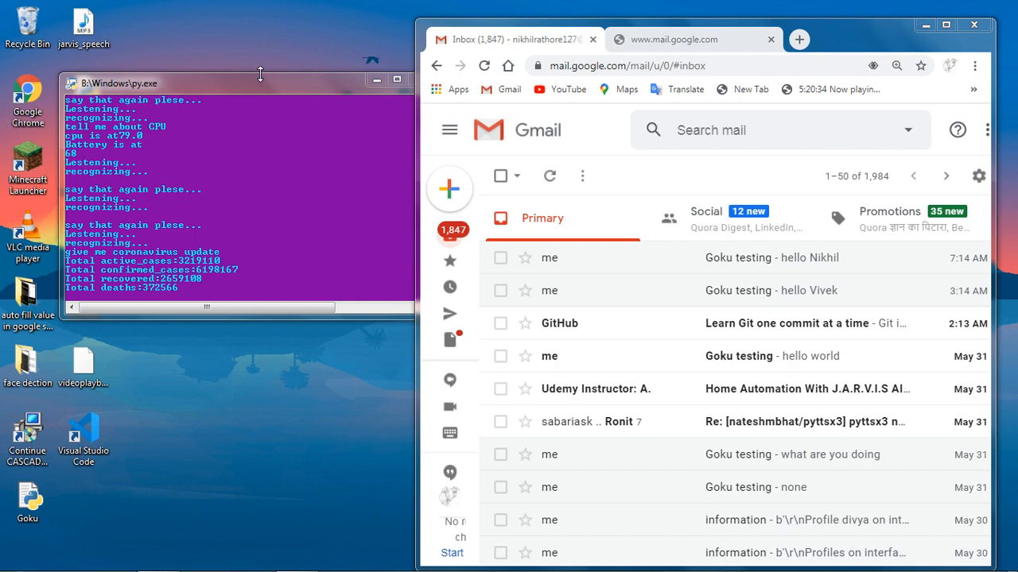
mouse_move(262, 87)
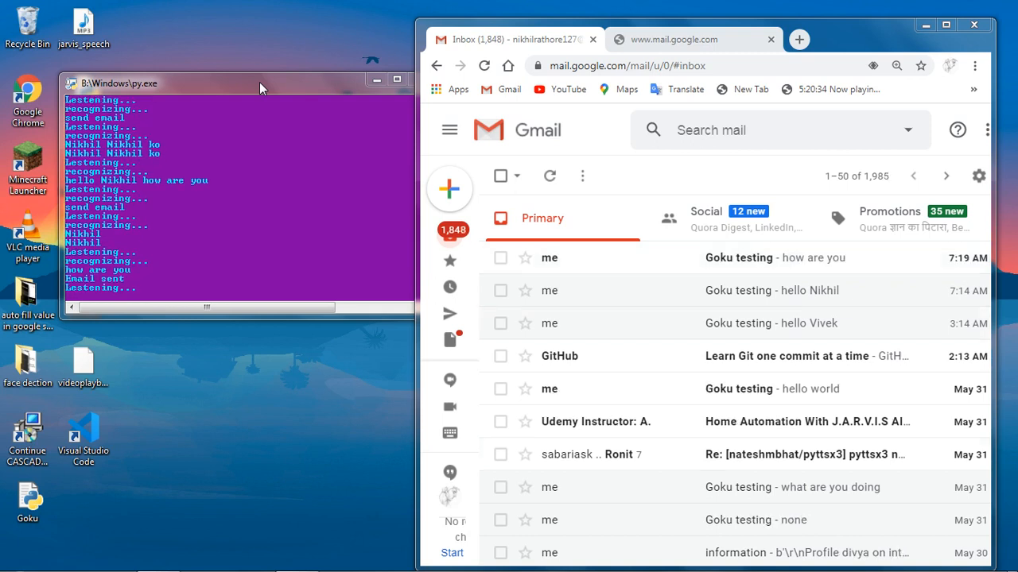
mouse_move(760, 302)
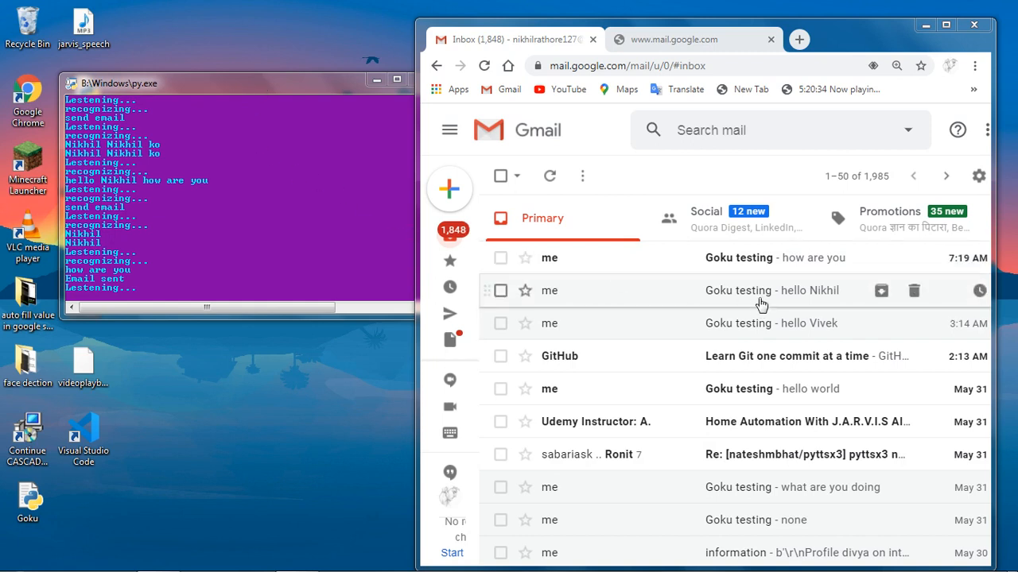